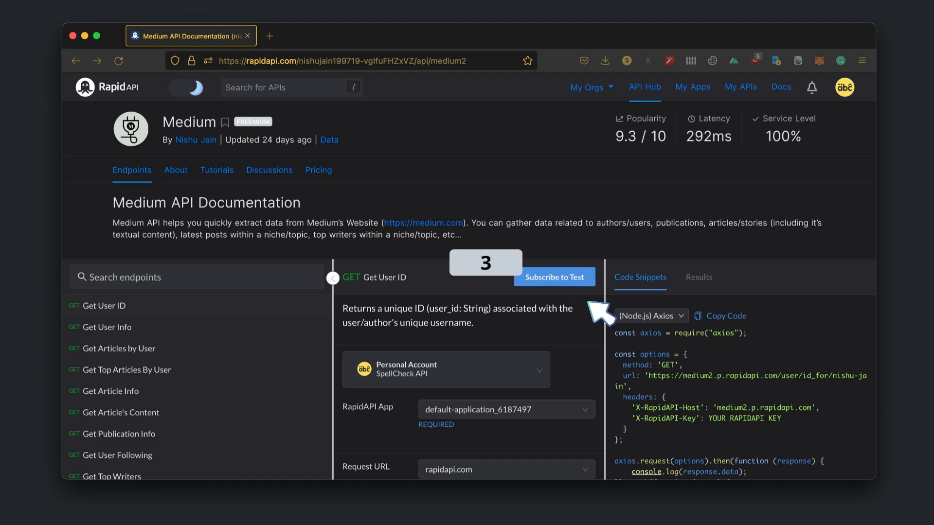
mouse_move(595, 312)
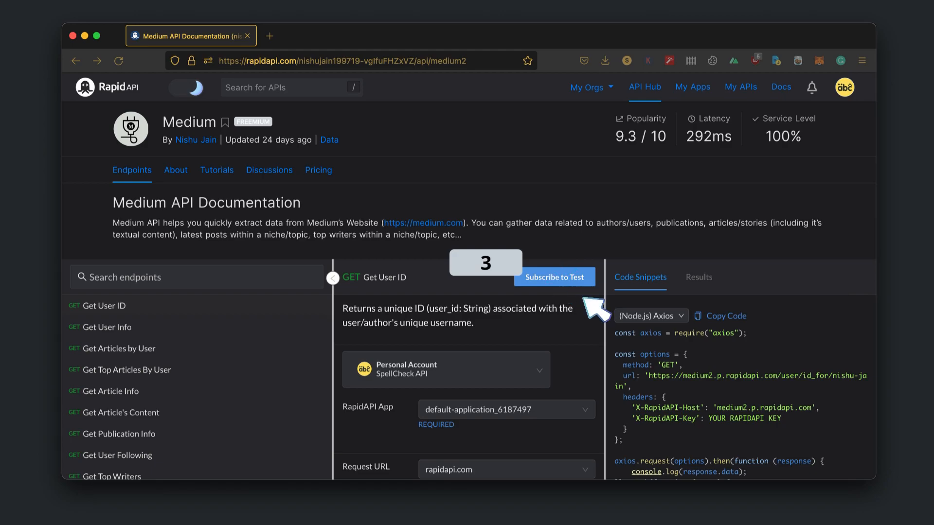
mouse_move(581, 294)
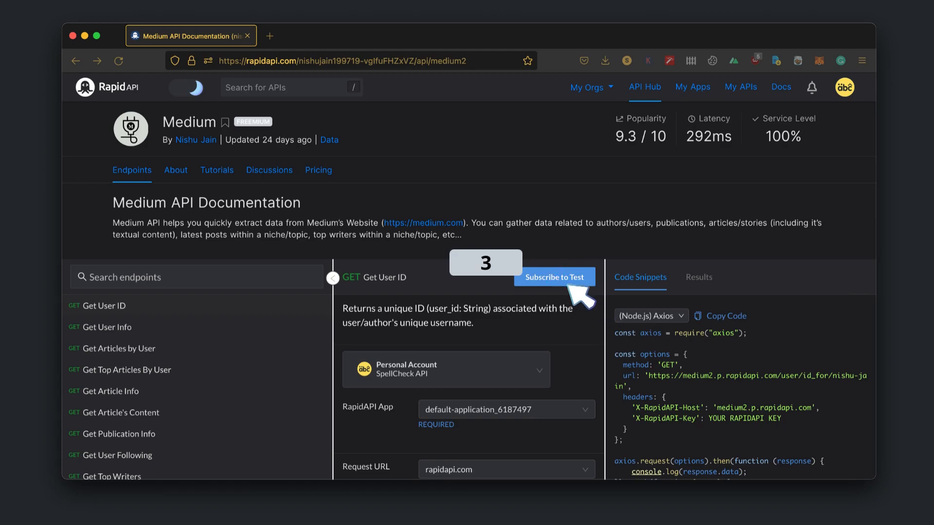
Choose Subscribe to Test on the Medium API Endpoints page to reach its pricing plans.
click(554, 277)
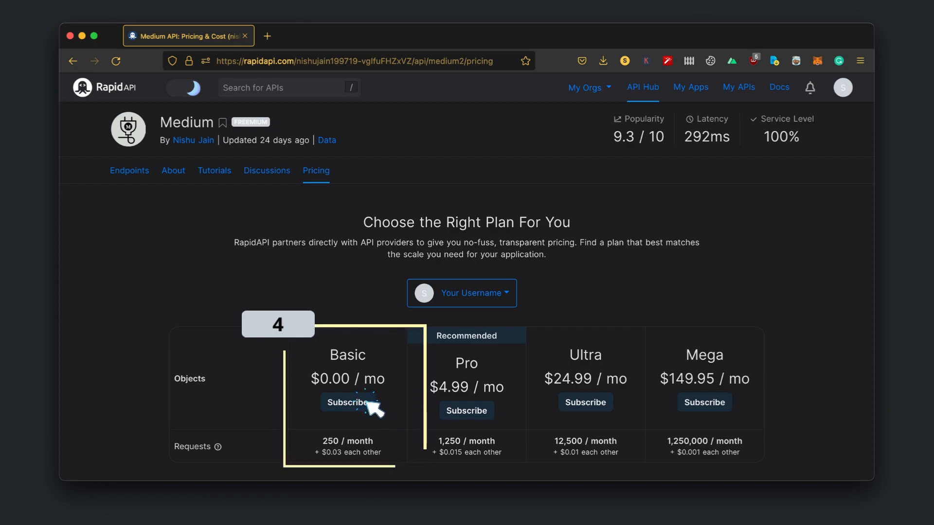
Subscribe to the Medium API's free Basic plan at $0.00 per month.
click(347, 403)
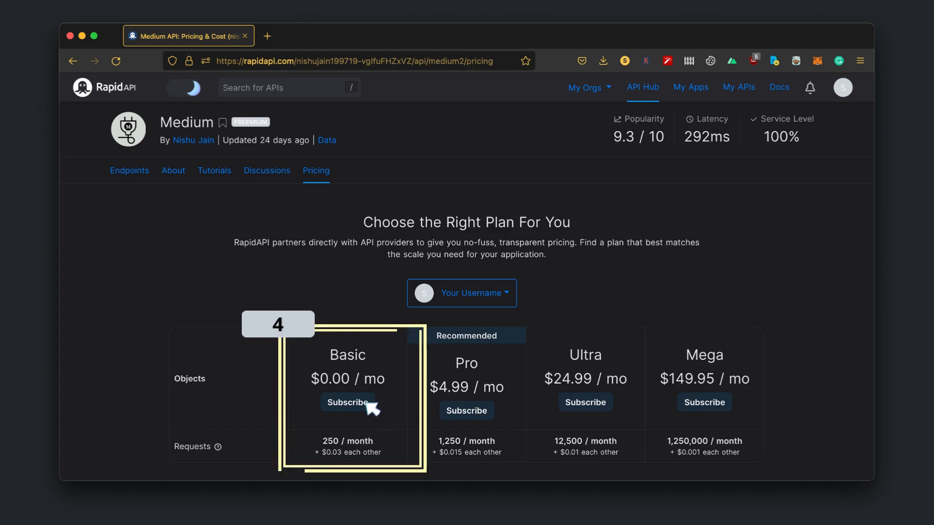